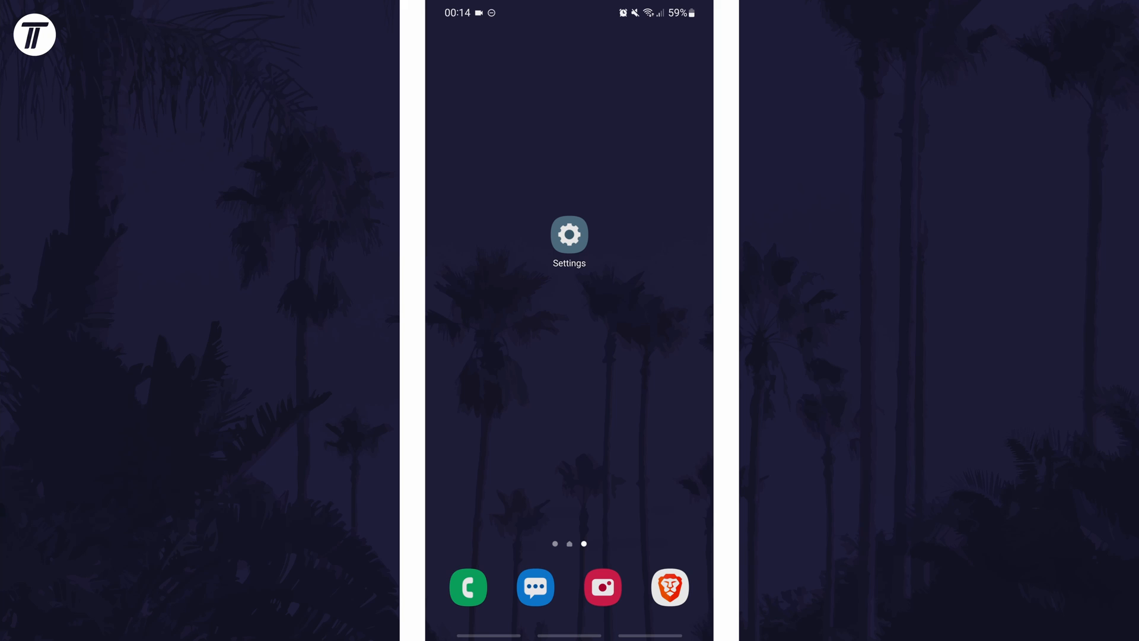
- Launch Settings and scroll down to the Safety and emergency page
left_click(569, 234)
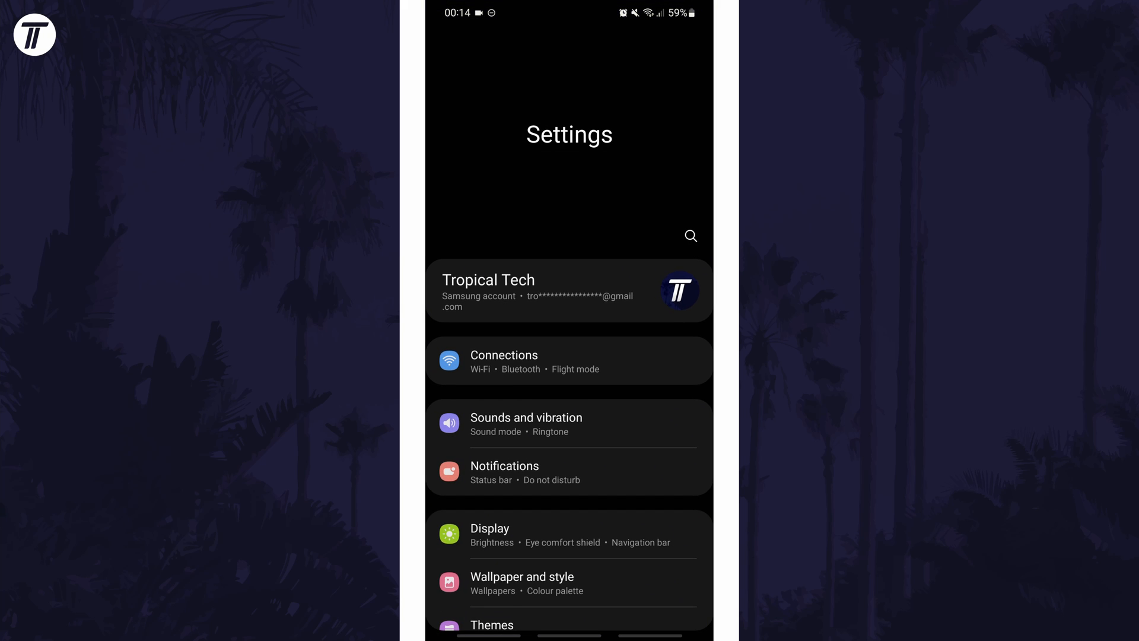
scroll("down", 3)
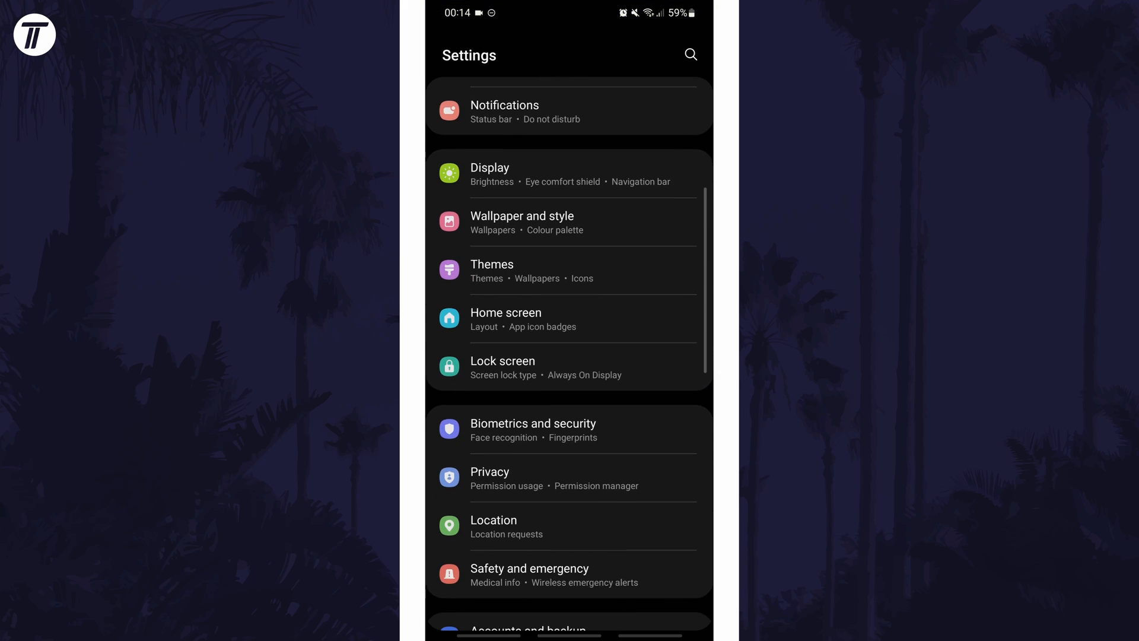
scroll("down", 3)
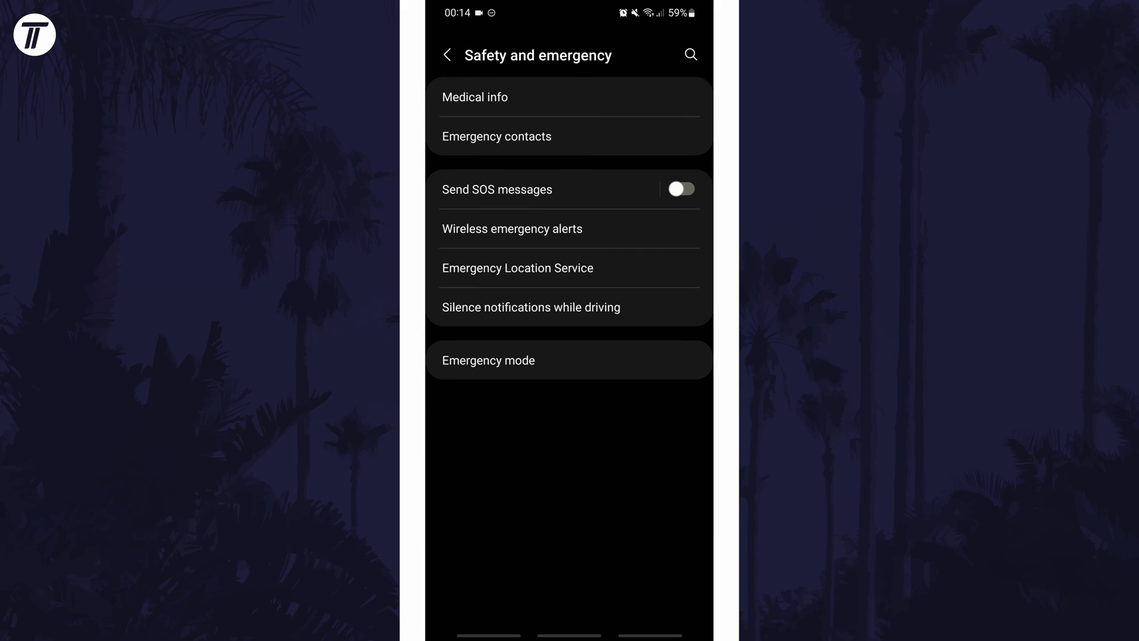
- Open Medical info in edit mode to show empty conditions, allergies, medications and blood type
left_click(475, 96)
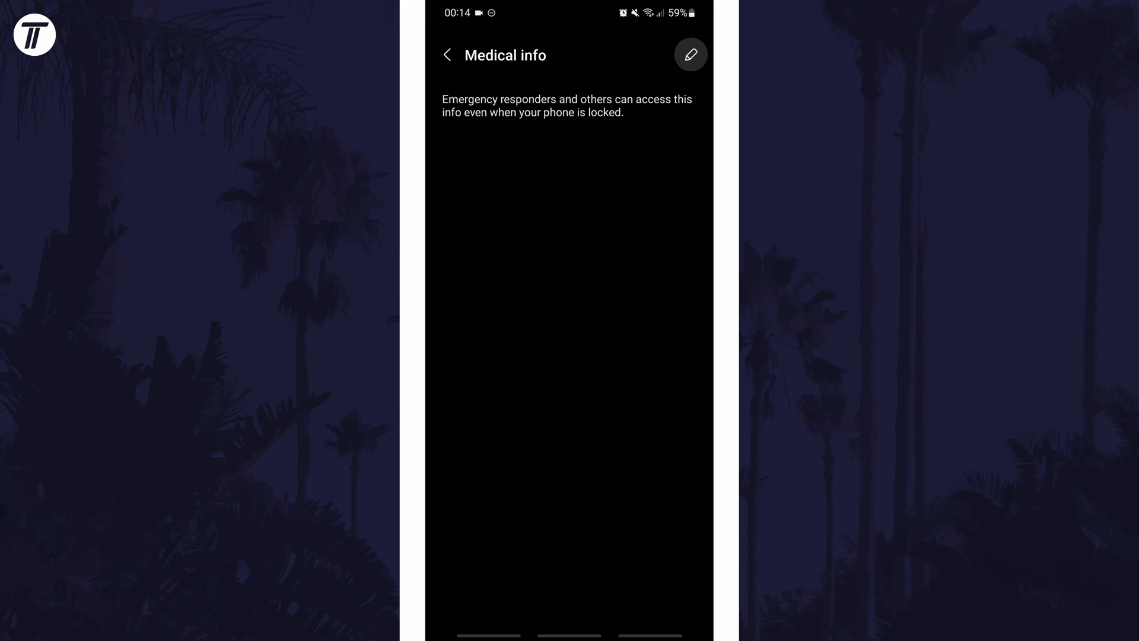
left_click(690, 54)
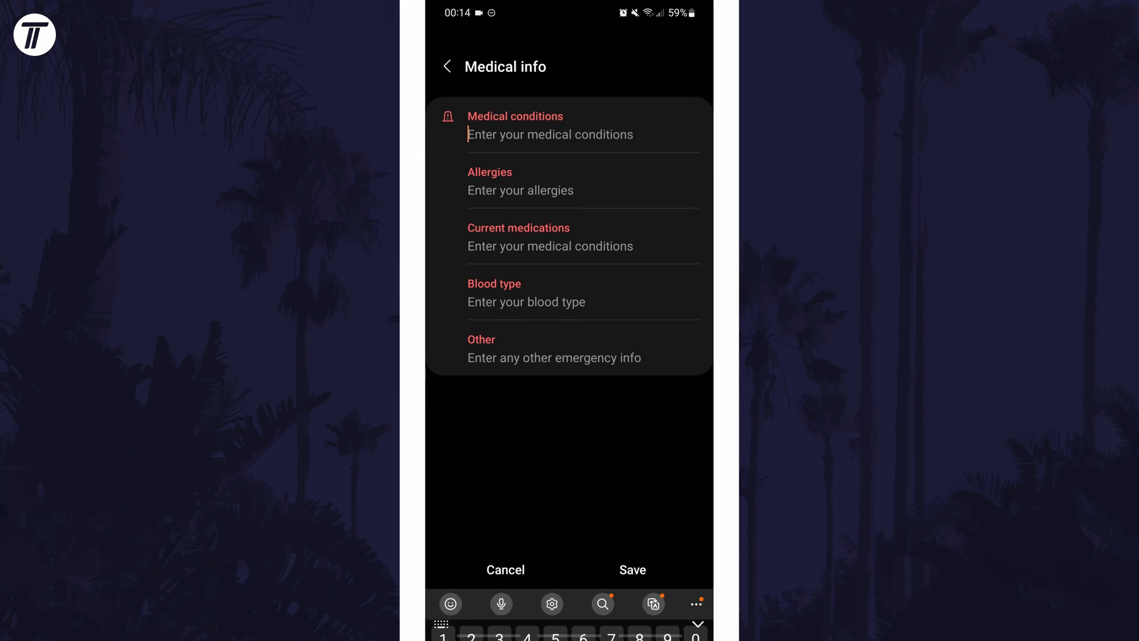
left_click(550, 134)
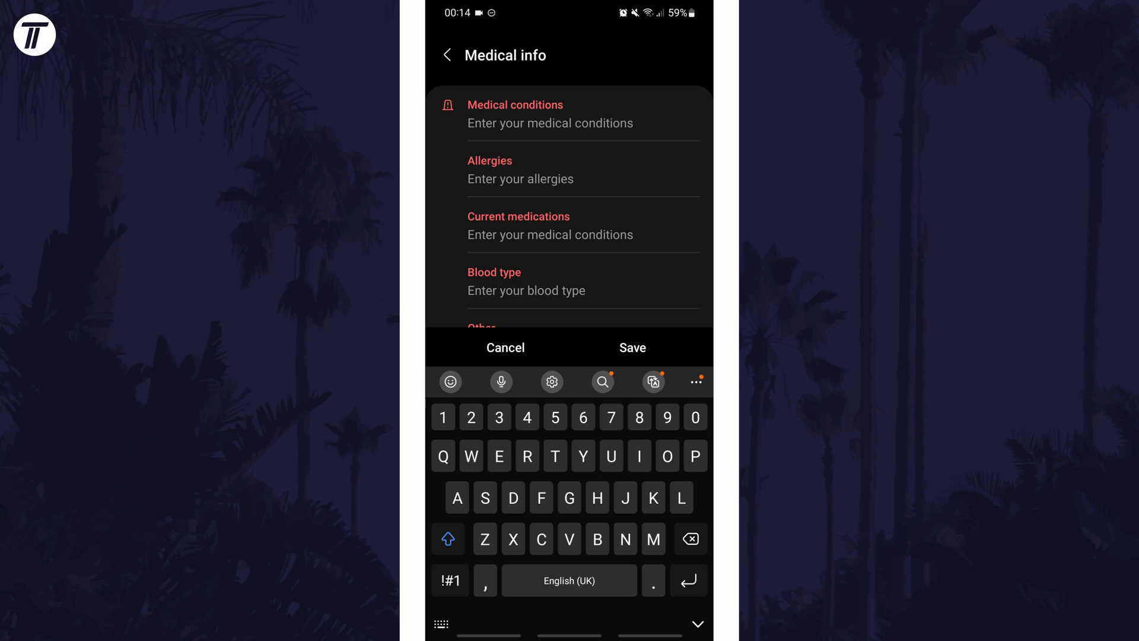
left_click(520, 178)
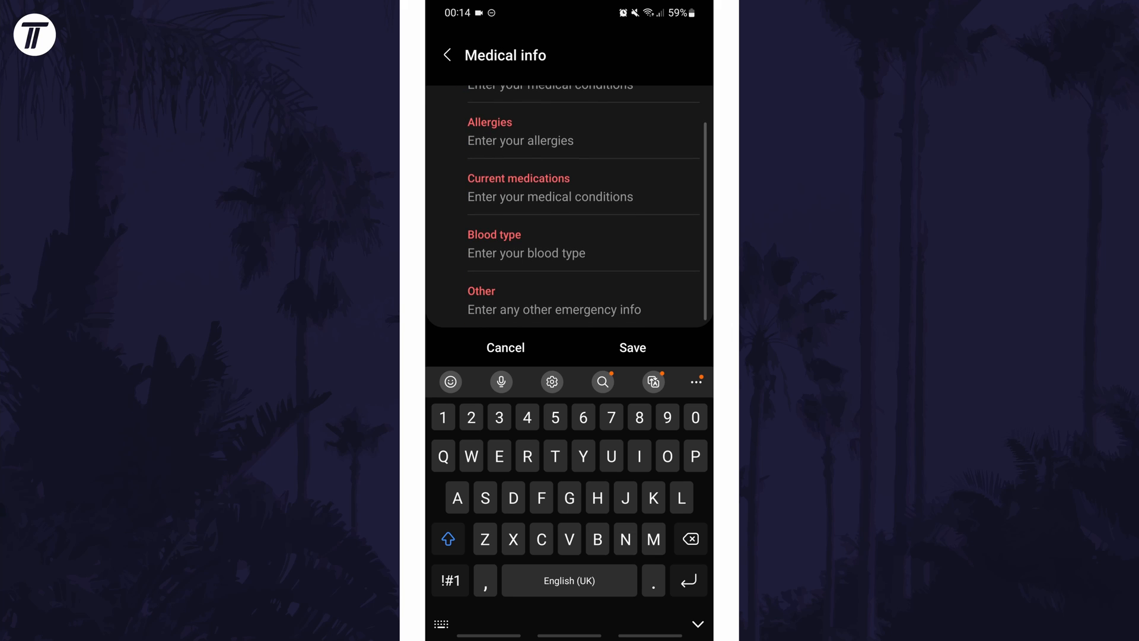
scroll("down", 3)
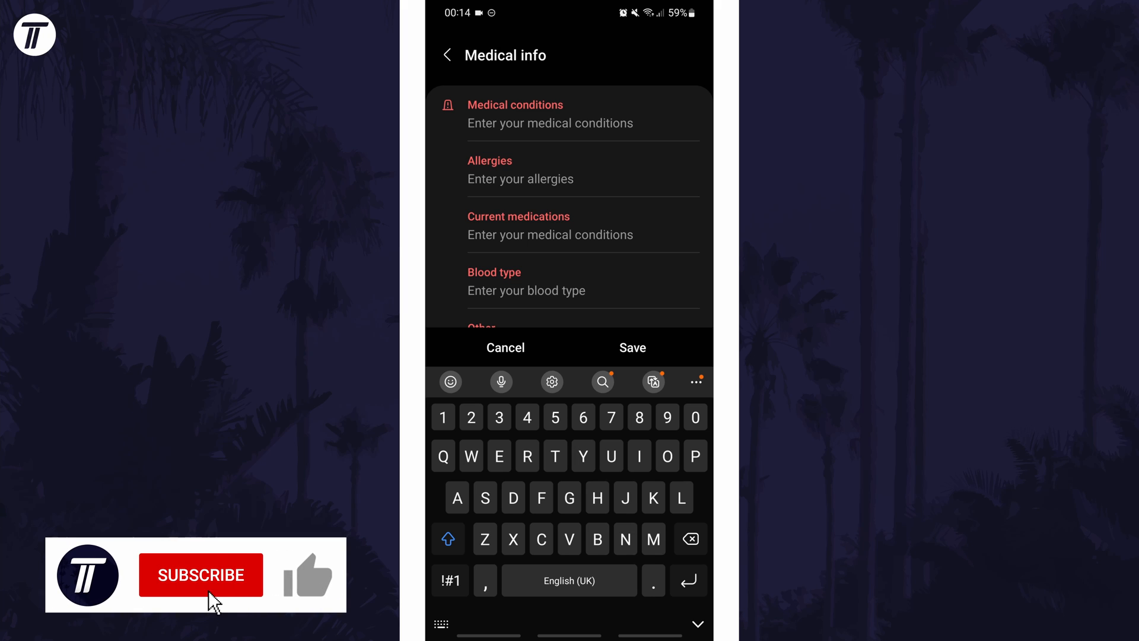
left_click(200, 575)
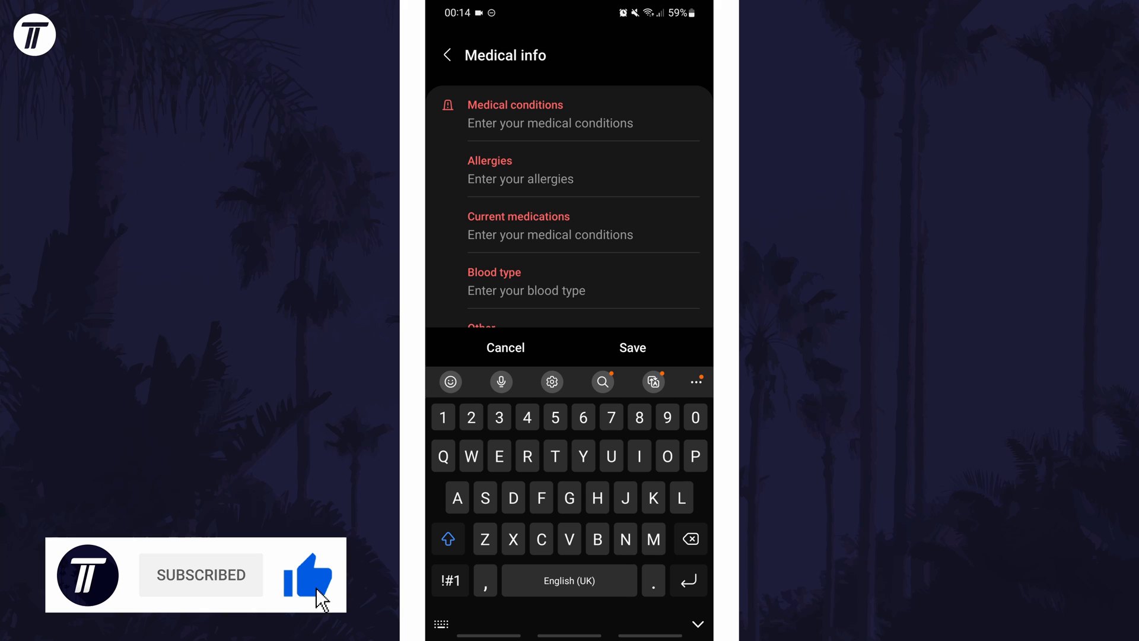